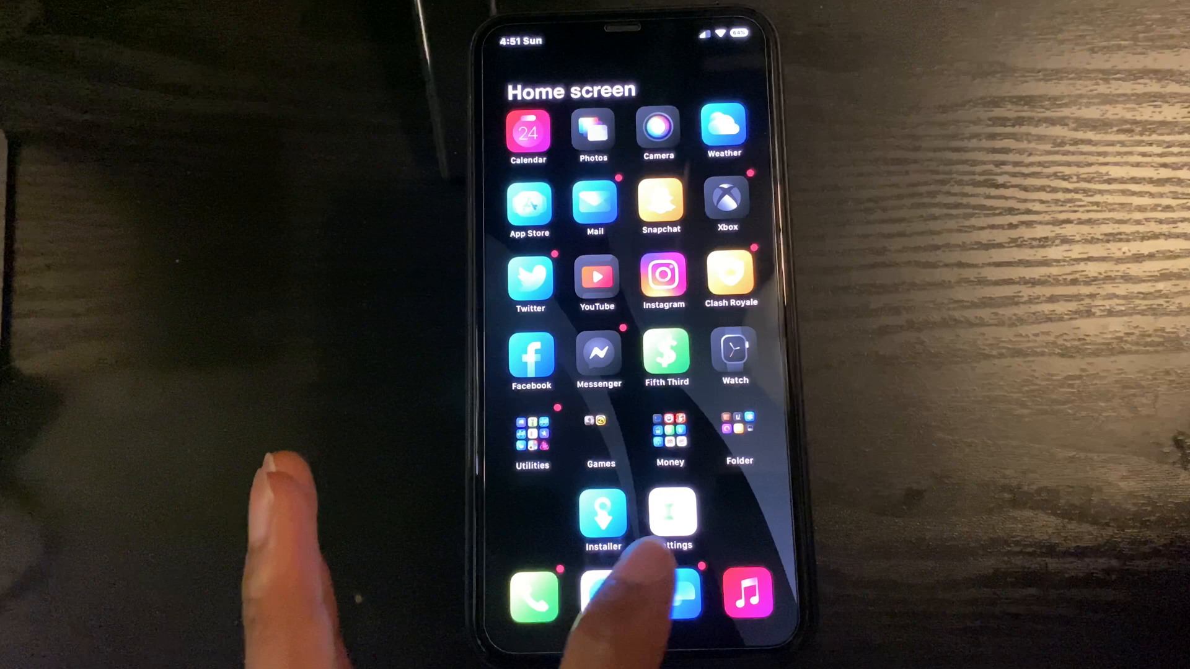
# Step: Launch the Settings app from the home screen
pyautogui.click(671, 516)
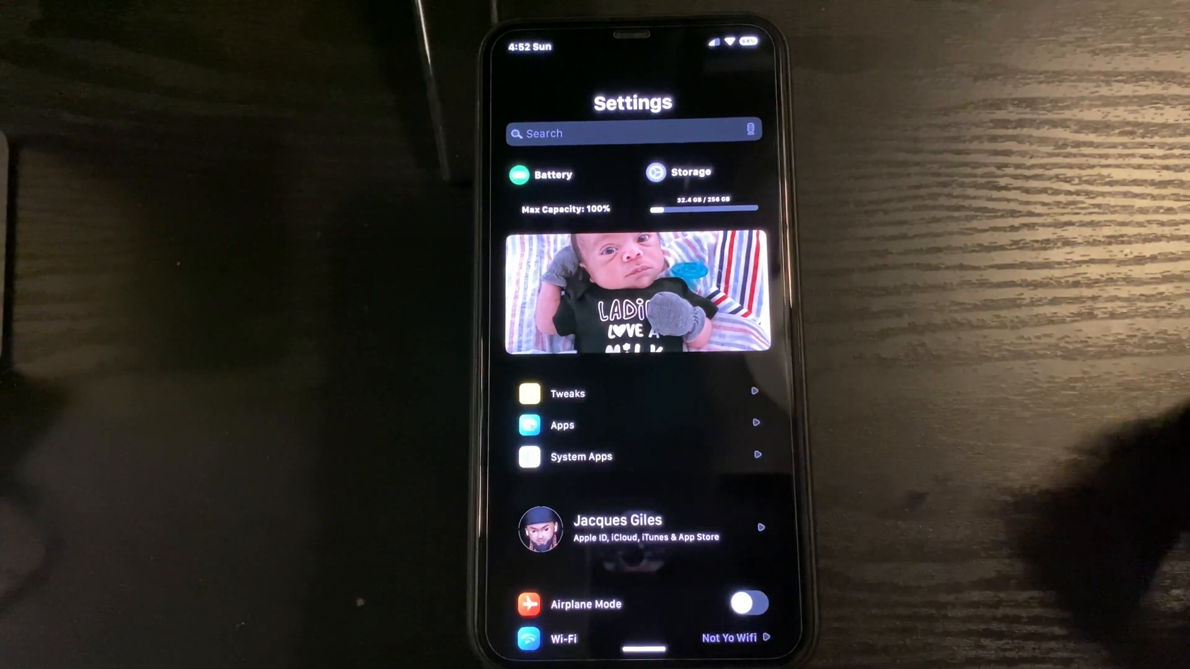
# Step: Scroll through the main Settings list to view the themed entries
pyautogui.scroll(-3)
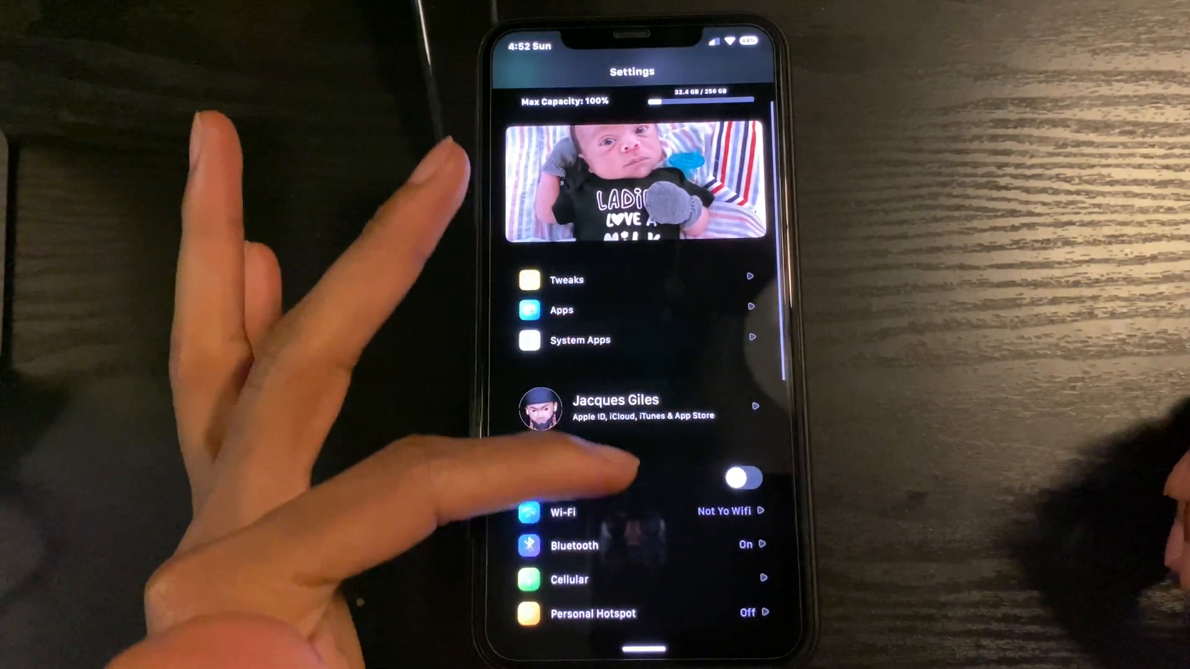
pyautogui.scroll(-3)
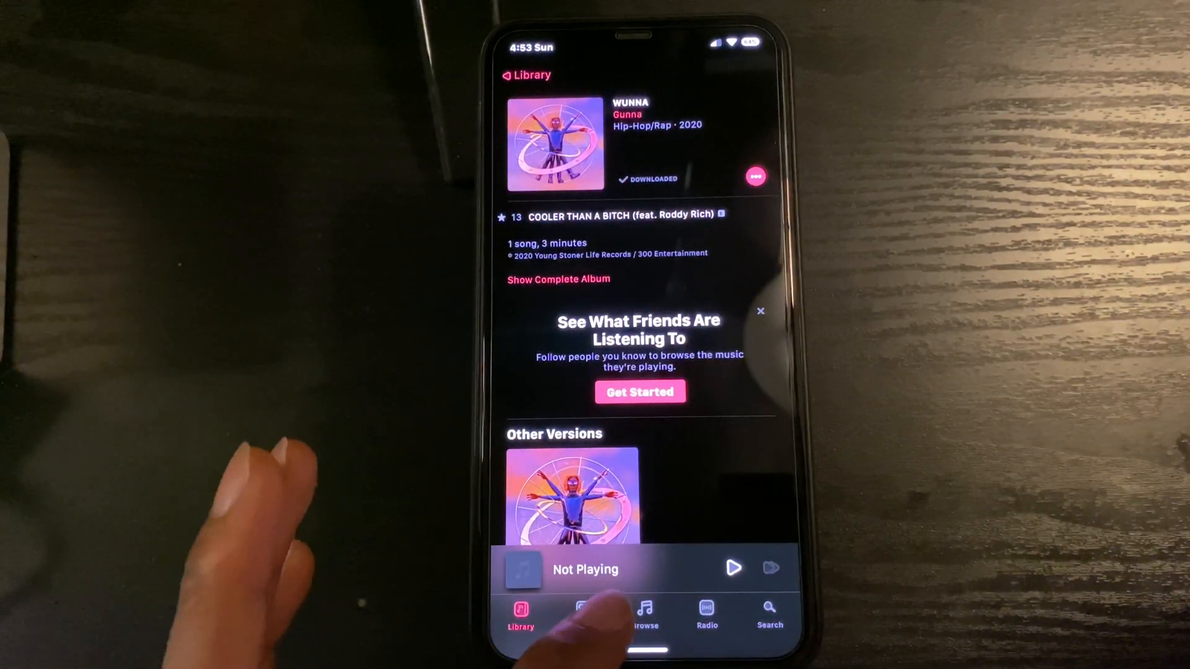
# Step: Leave the Music album page to head toward the SettingsWidgets tweak options
pyautogui.click(585, 569)
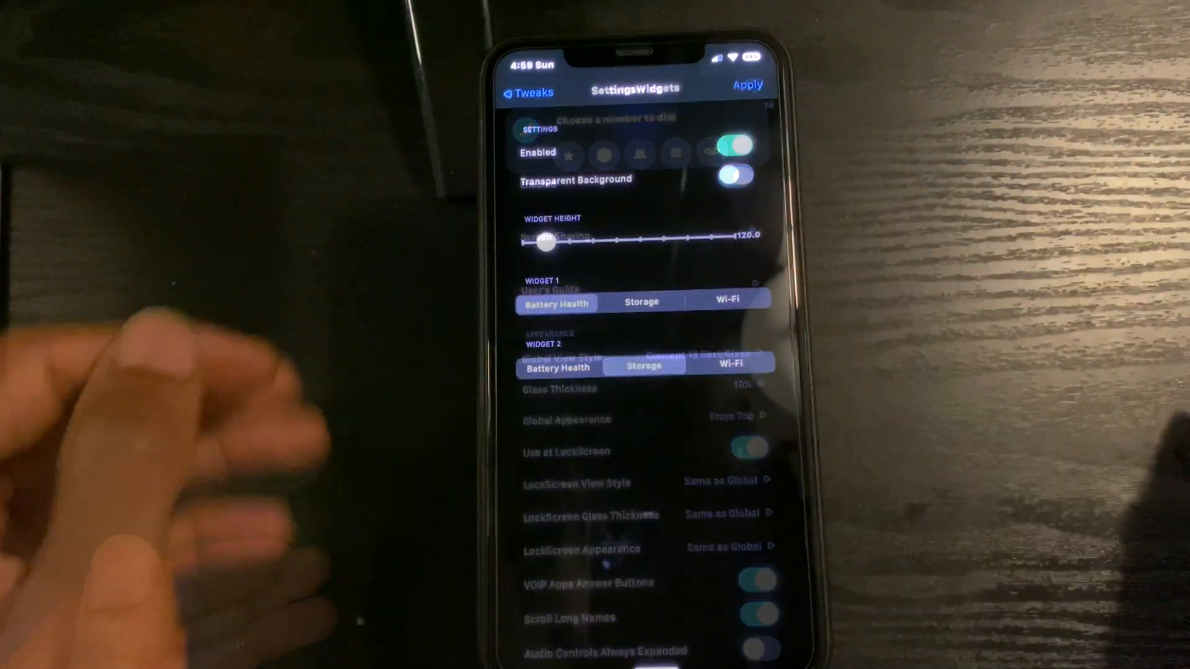
pyautogui.click(531, 92)
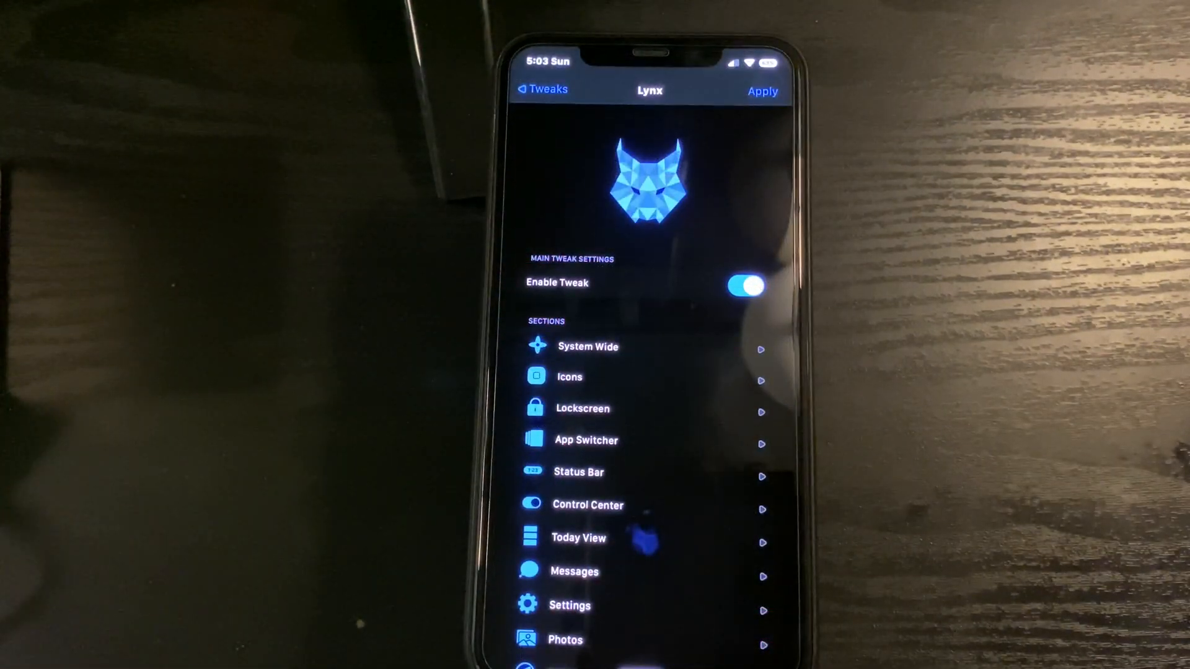
pyautogui.moveTo(303, 304)
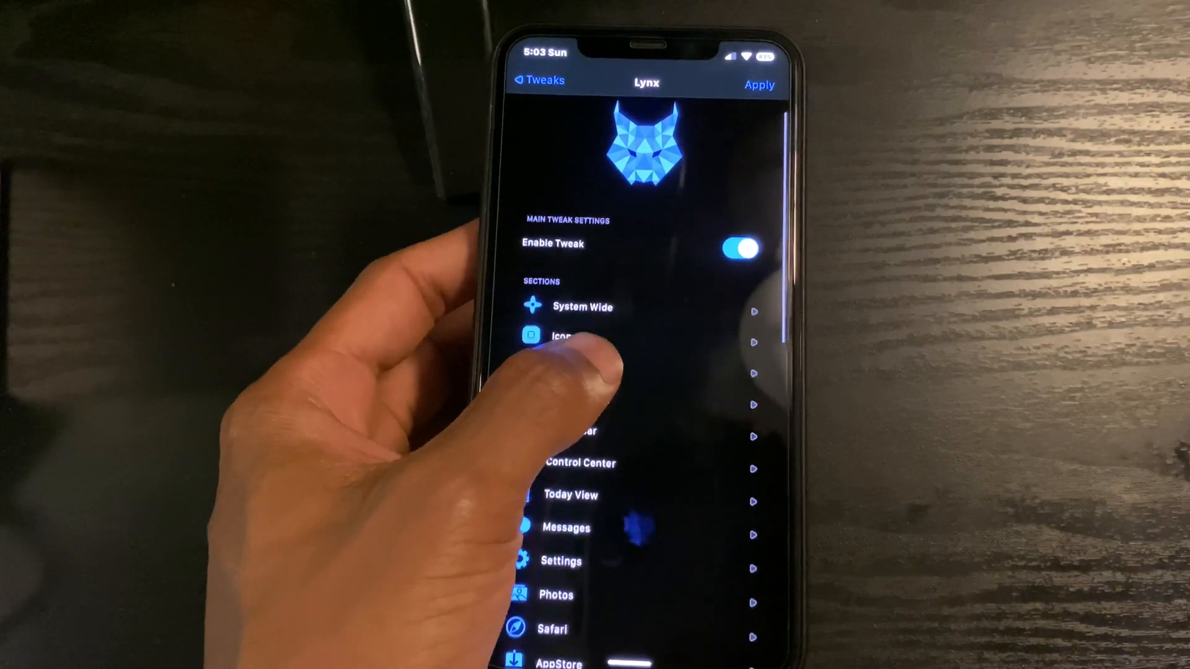
pyautogui.scroll(-3)
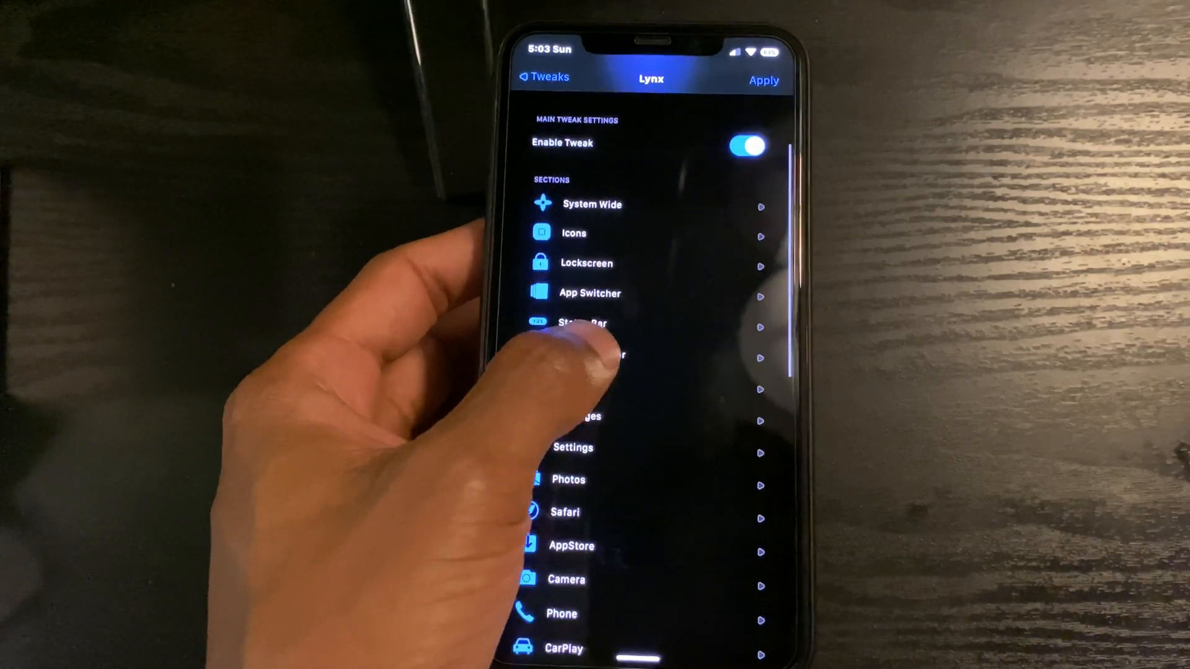
pyautogui.scroll(-3)
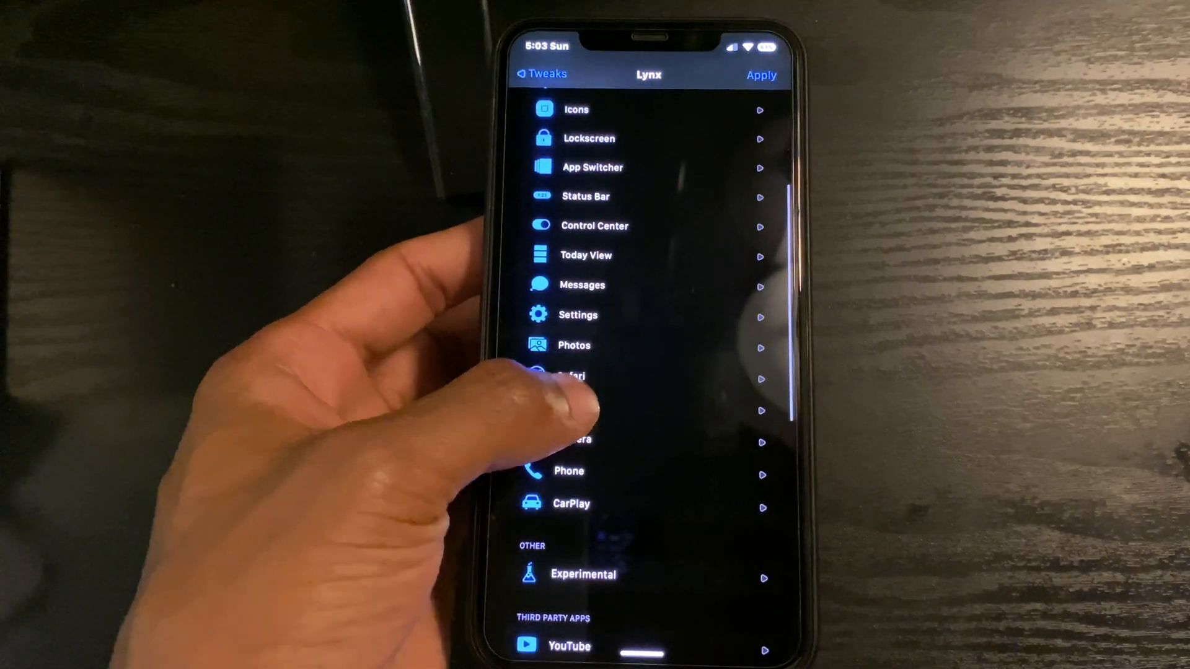
pyautogui.click(575, 440)
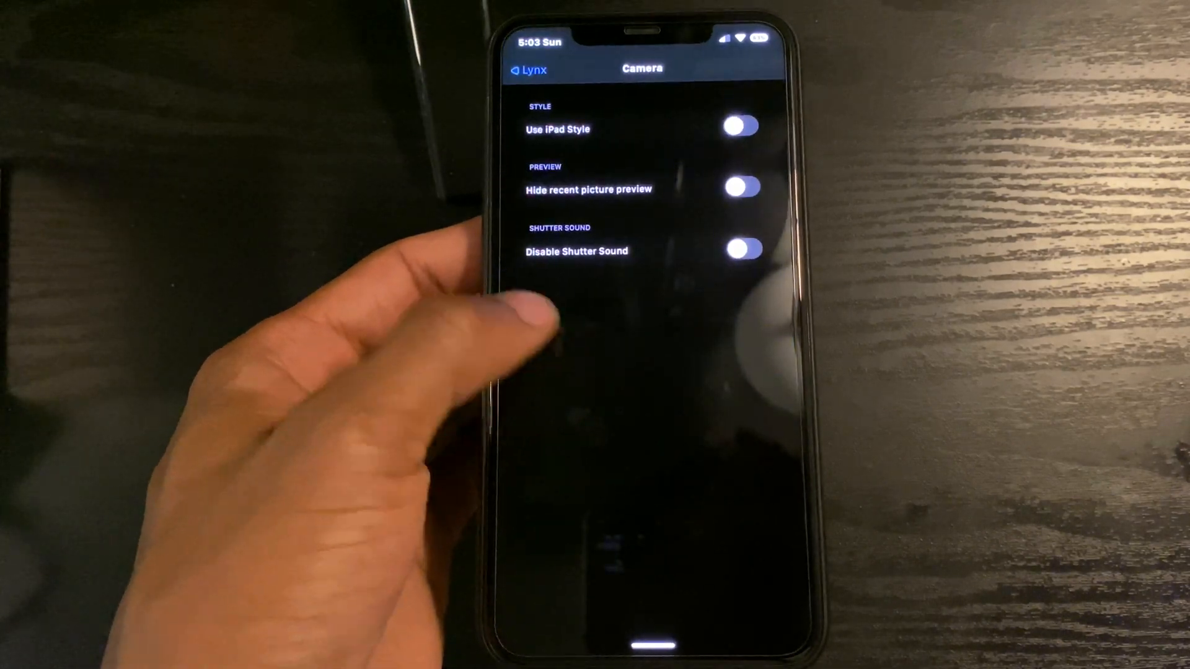
pyautogui.click(526, 69)
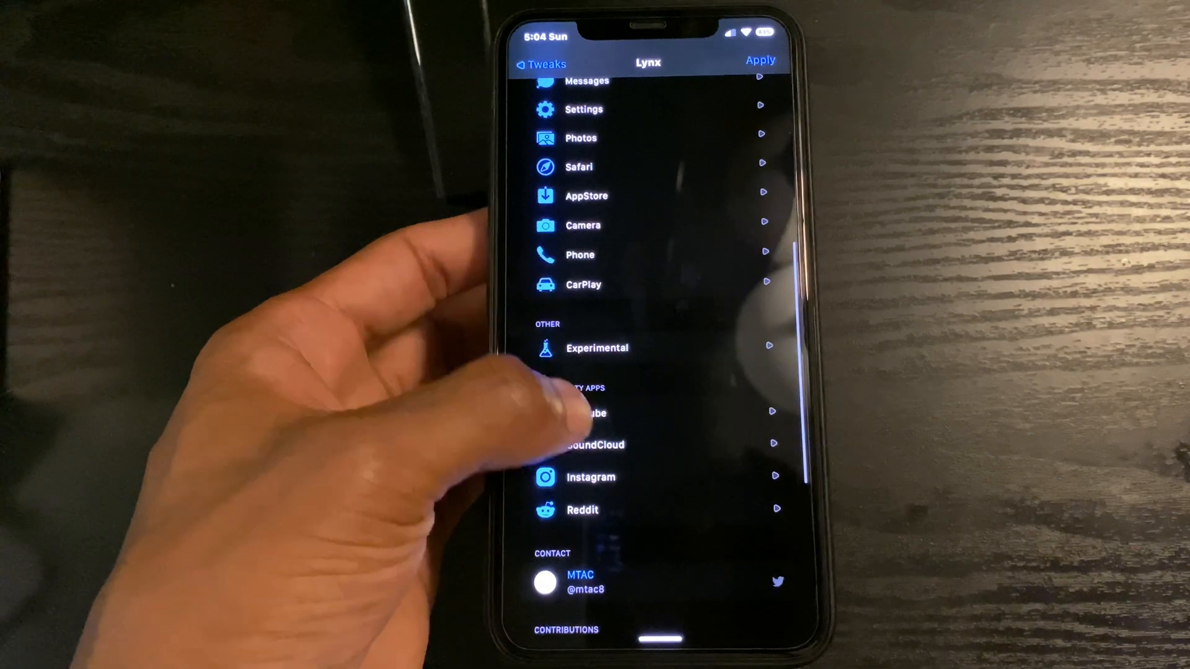
pyautogui.click(585, 413)
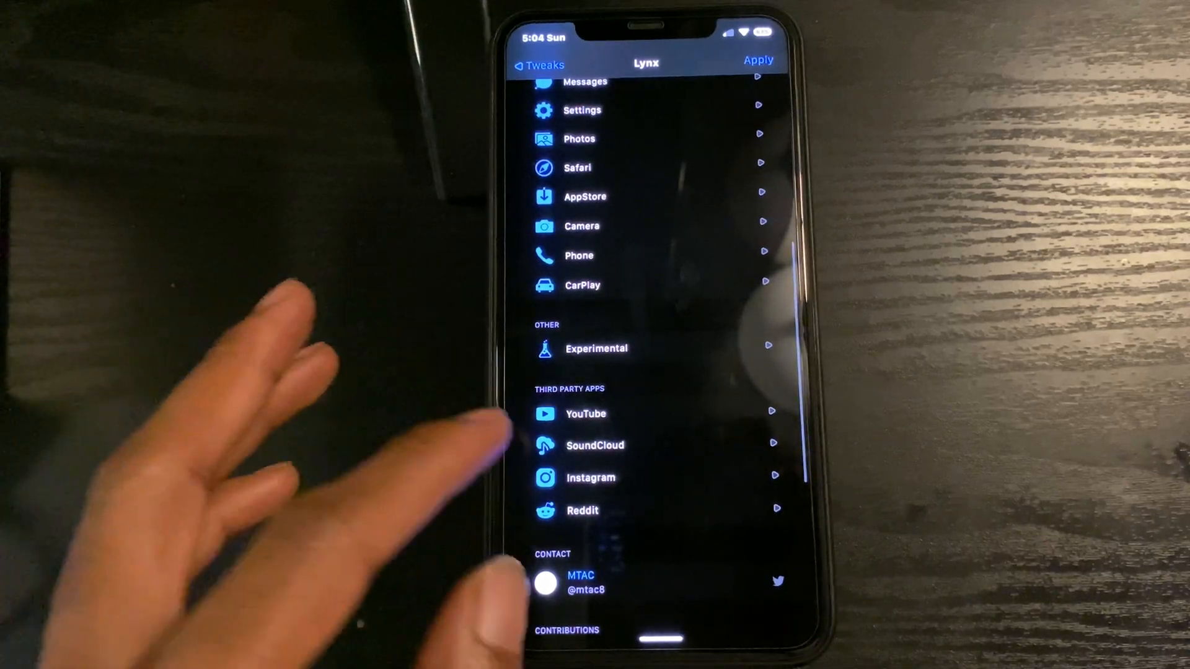
pyautogui.click(591, 477)
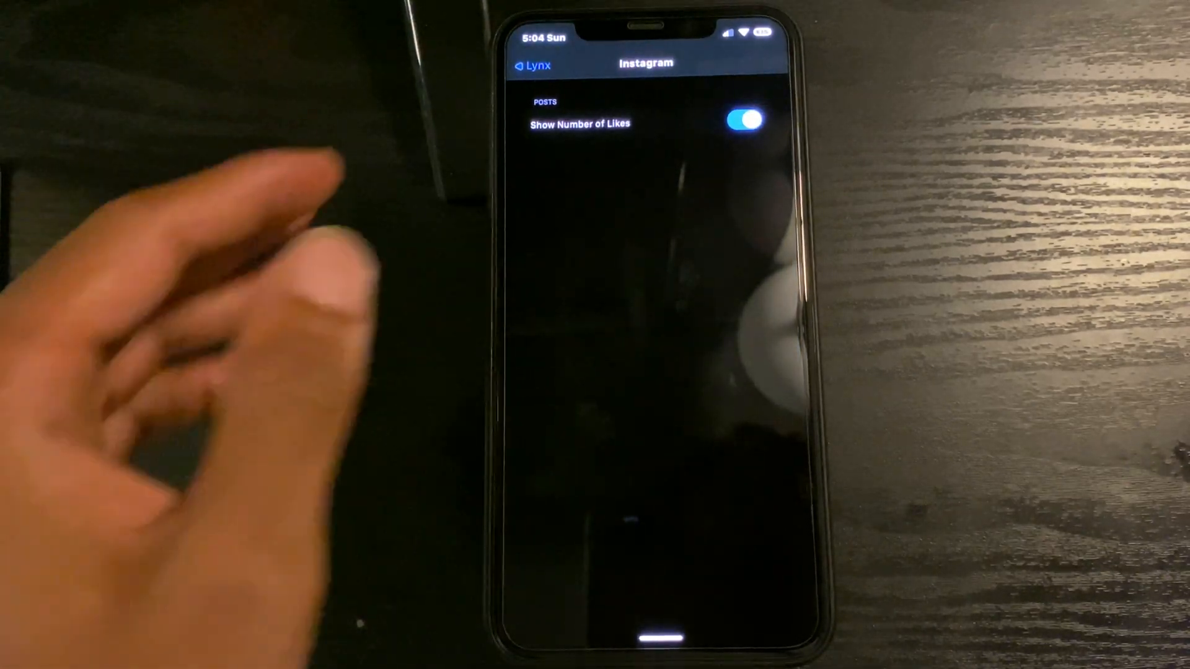
pyautogui.click(533, 64)
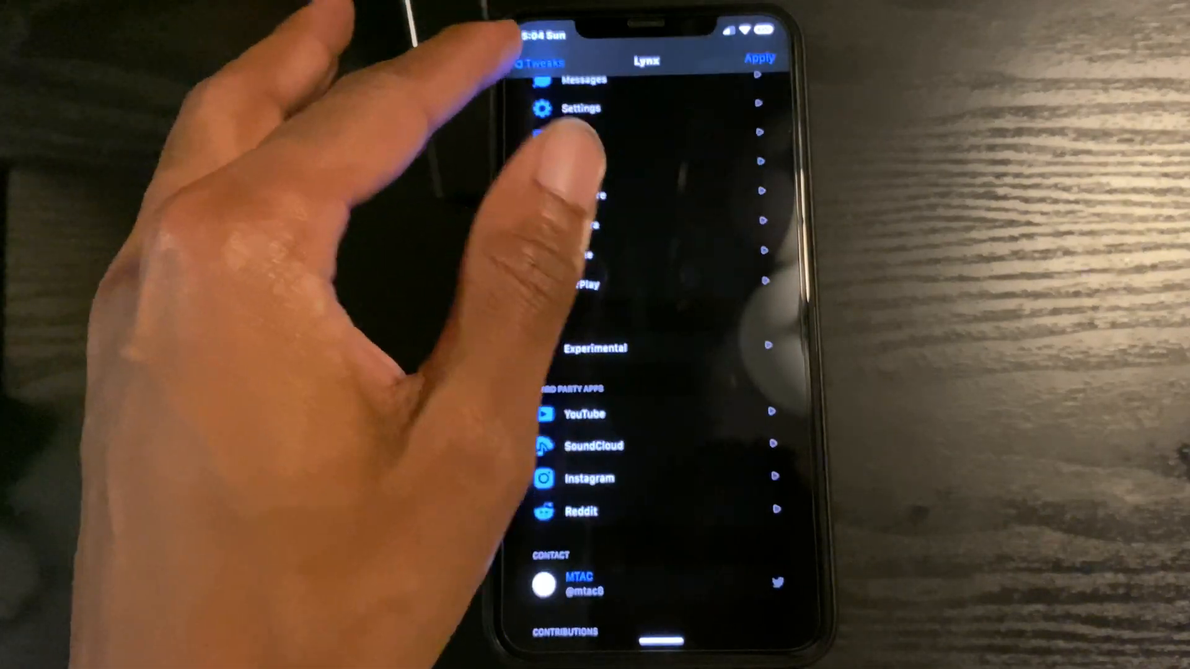